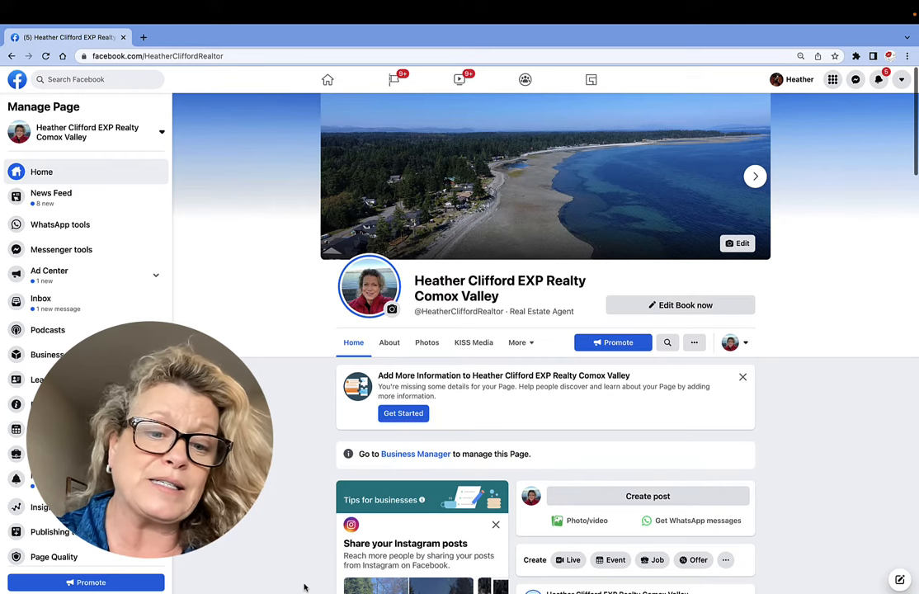
# - Browse the Page feed and view the Lot B Camco Rd listing photo up close
pyautogui.scroll(-3)
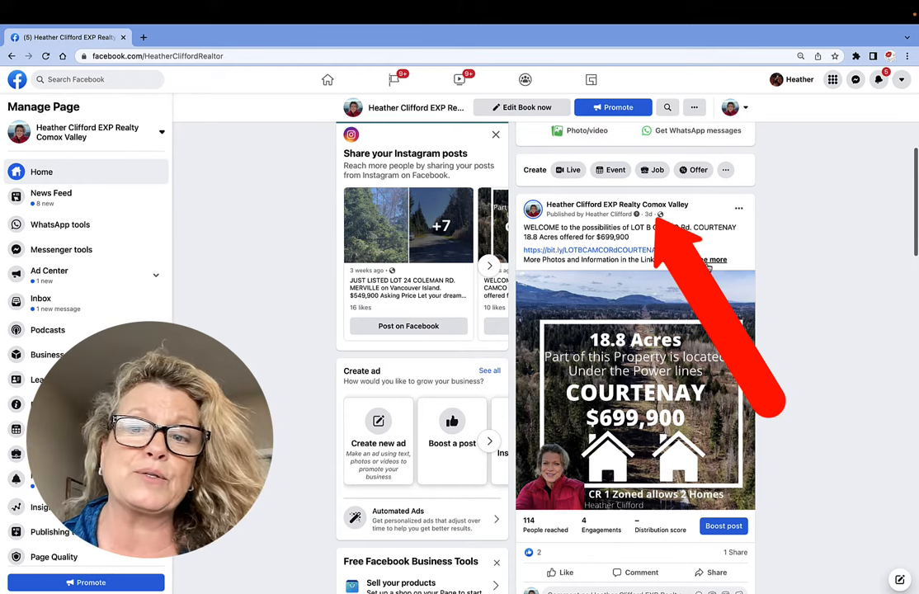
pyautogui.scroll(-3)
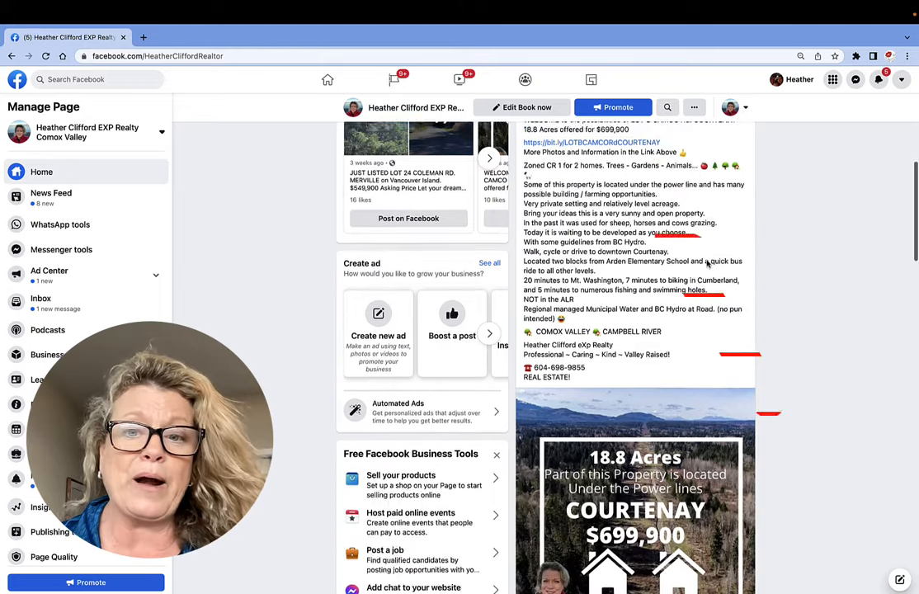
pyautogui.scroll(-3)
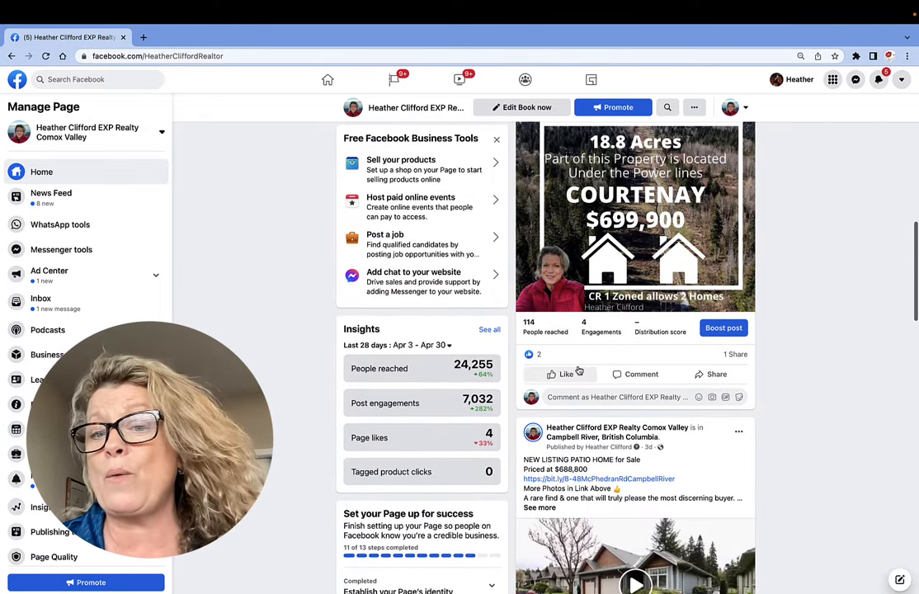
pyautogui.moveTo(566, 373)
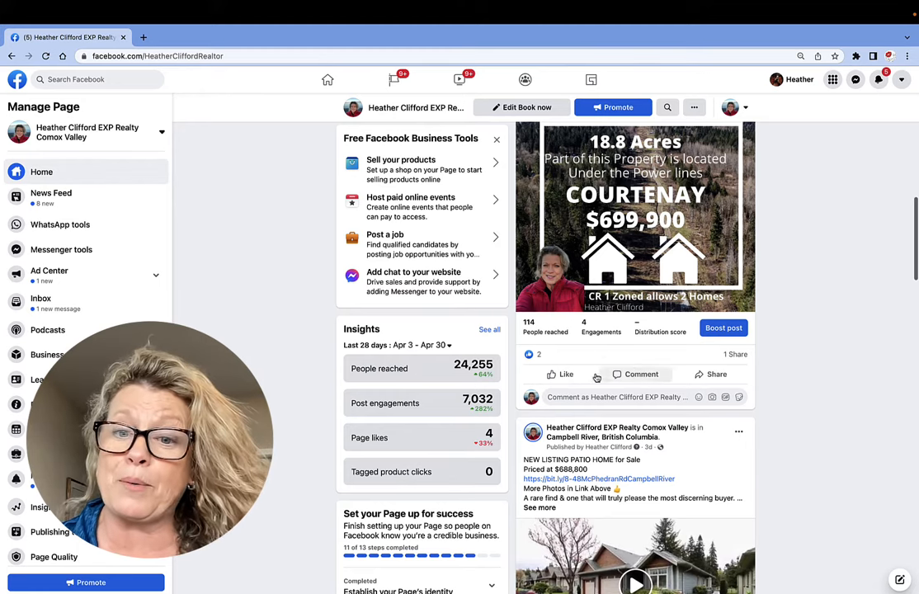
pyautogui.moveTo(530, 353)
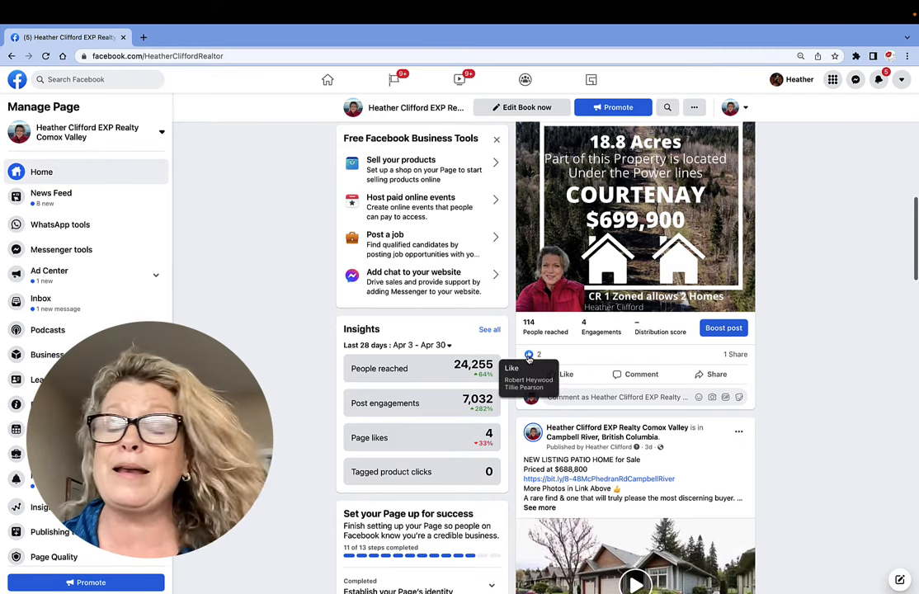
pyautogui.scroll(3)
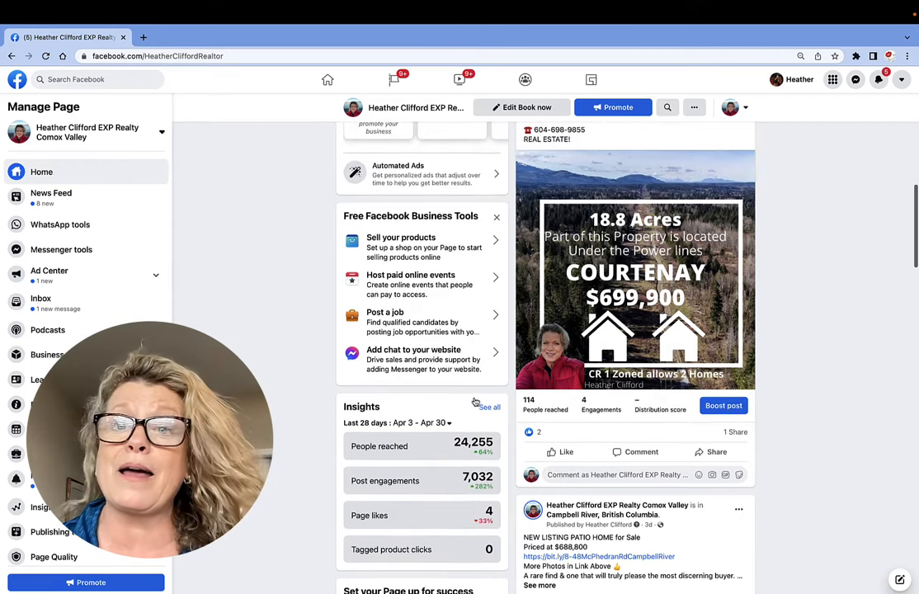
pyautogui.moveTo(795, 378)
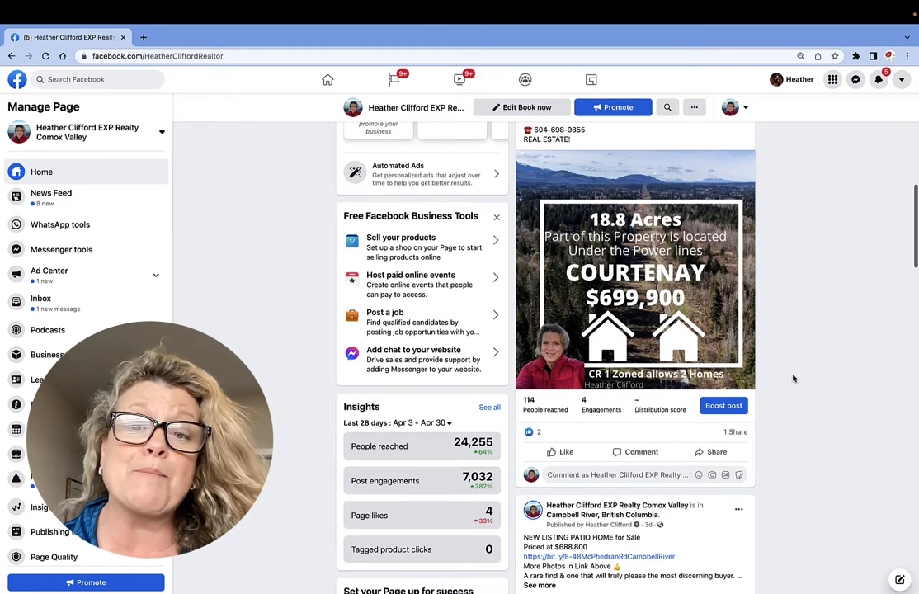
pyautogui.moveTo(708, 308)
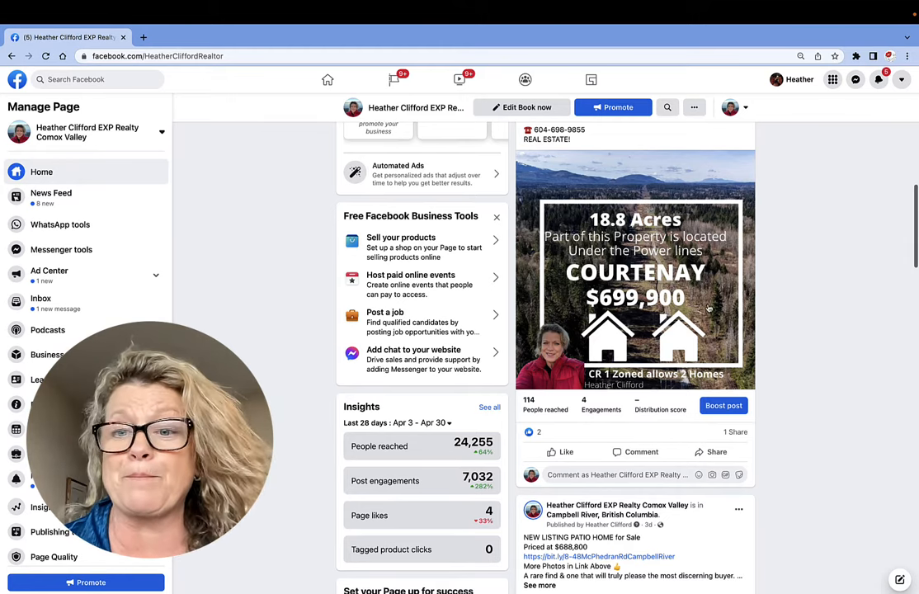
pyautogui.scroll(3)
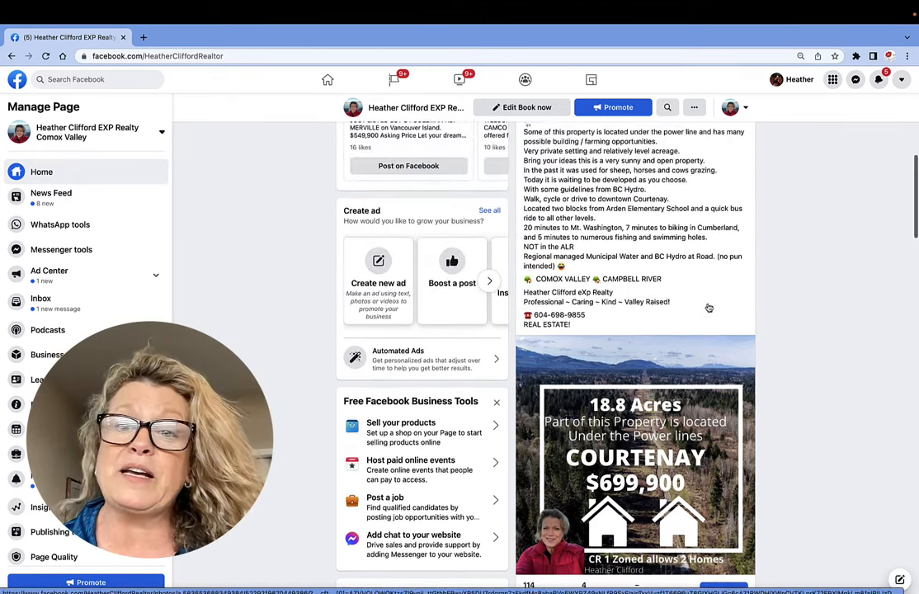
pyautogui.scroll(-3)
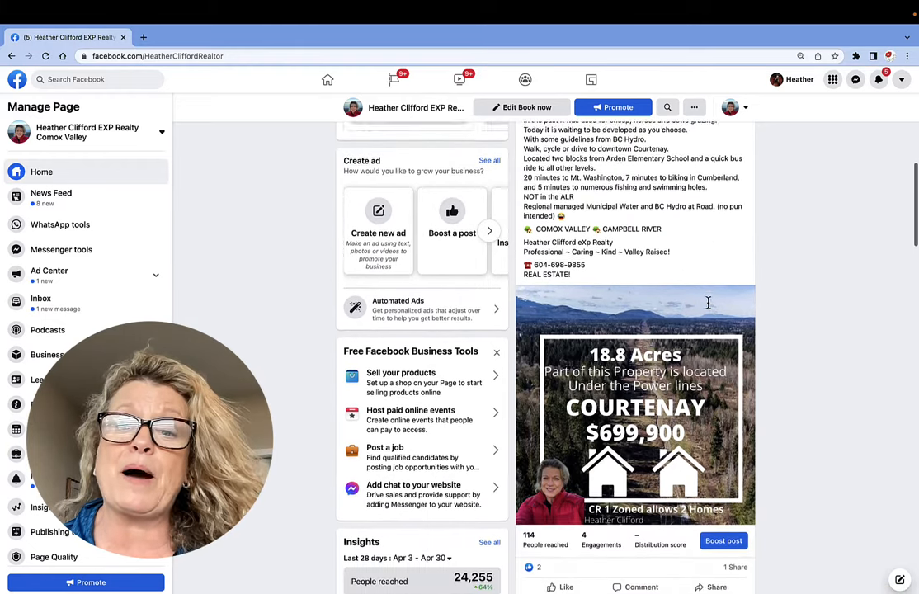
pyautogui.scroll(-3)
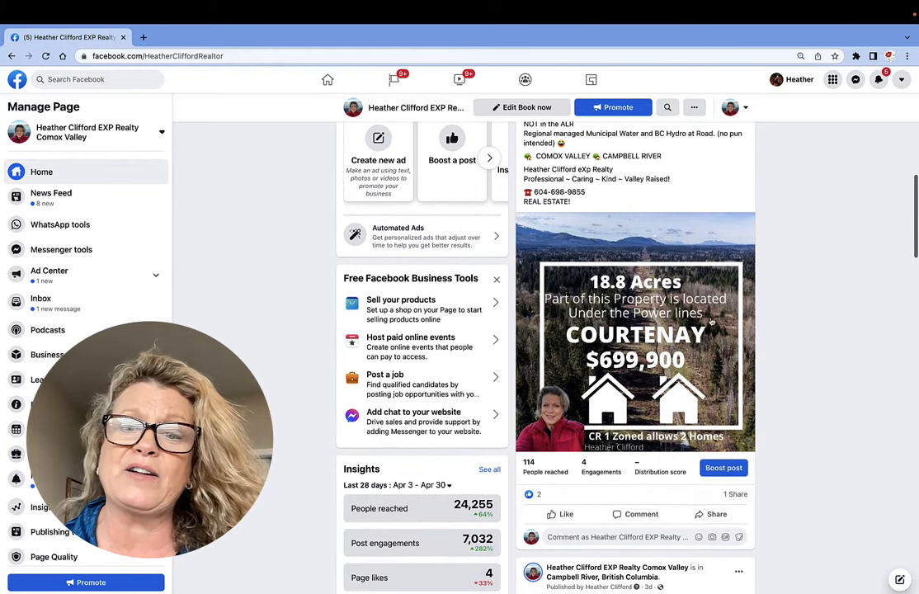
pyautogui.click(636, 333)
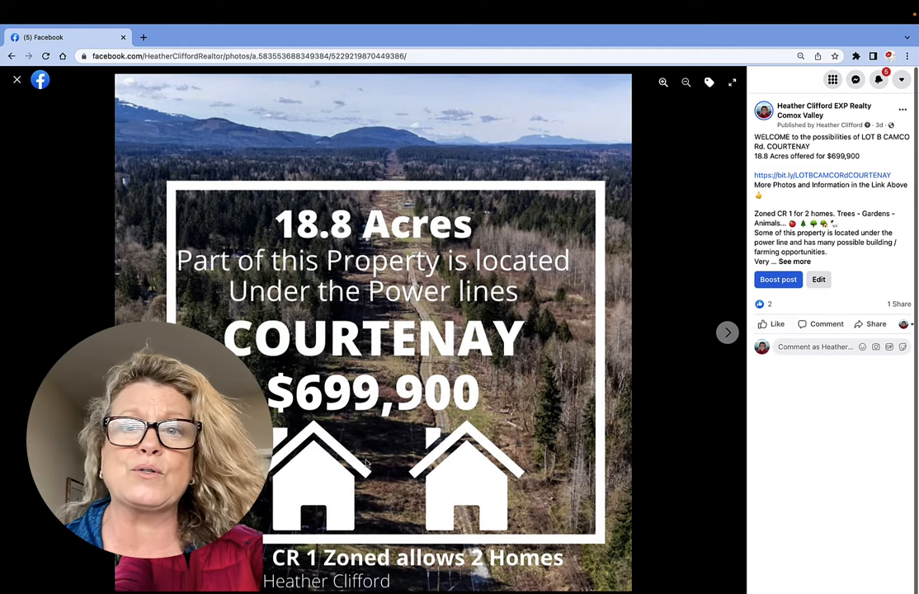
pyautogui.click(16, 79)
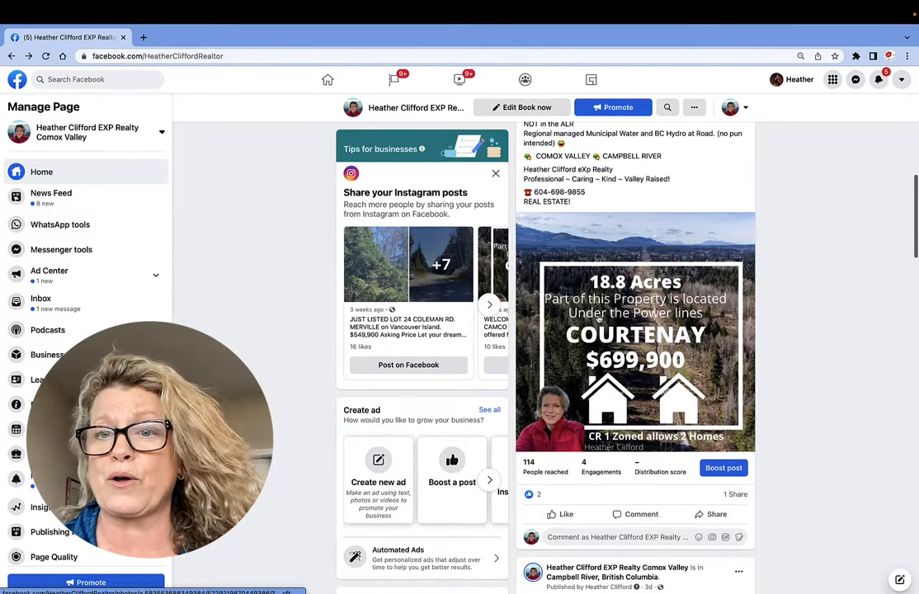
pyautogui.scroll(3)
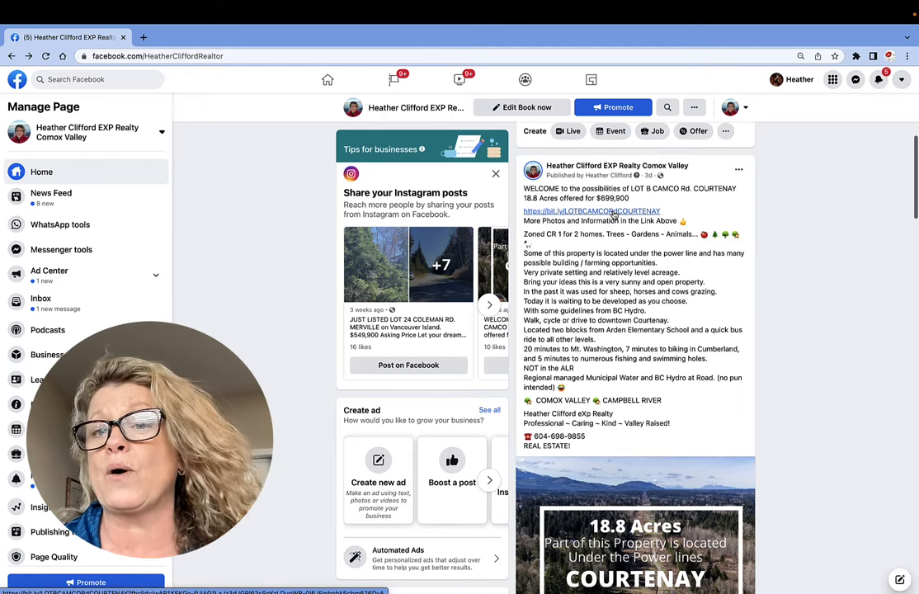
# - Follow the post's bit.ly link to the Lot B Camco Rd listing page and look it over
pyautogui.click(591, 211)
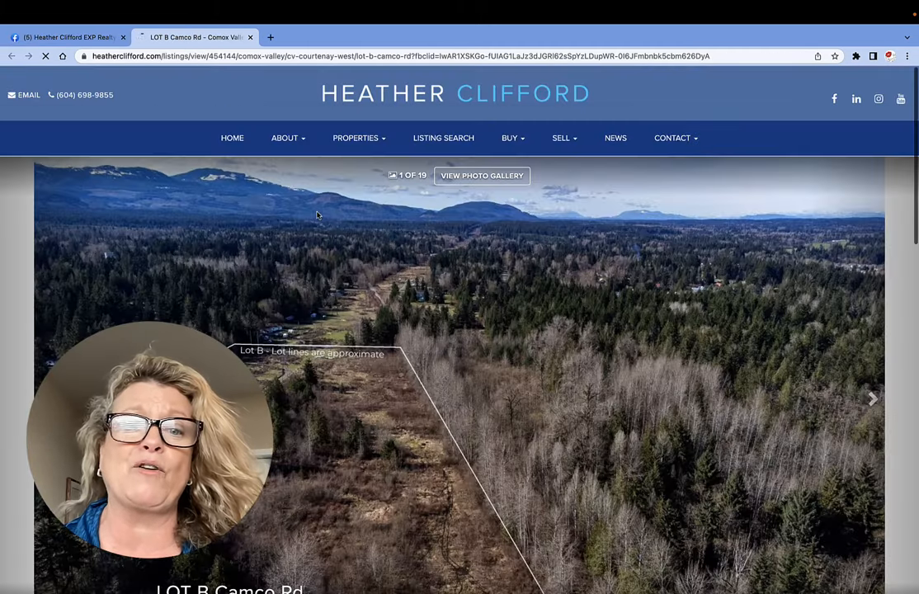
pyautogui.scroll(-3)
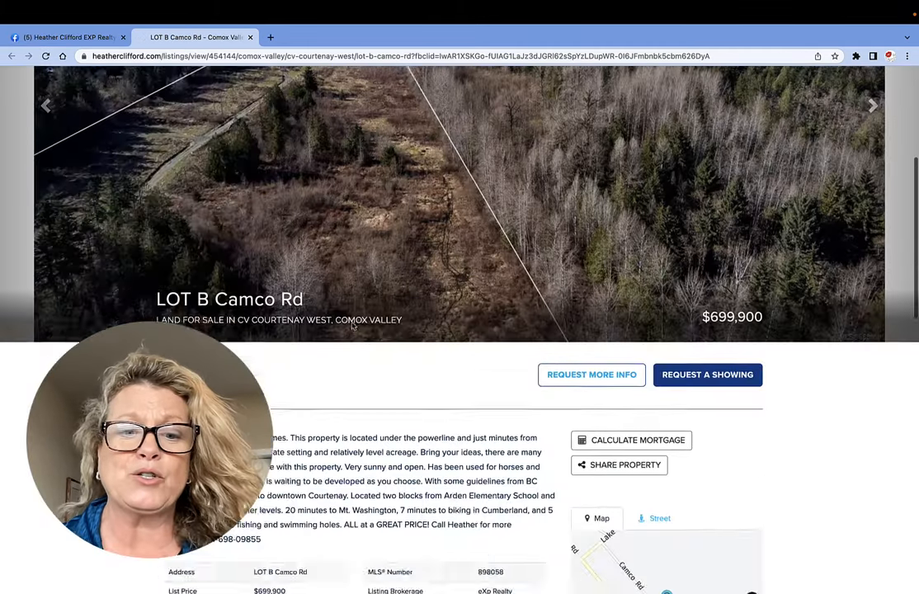
pyautogui.scroll(3)
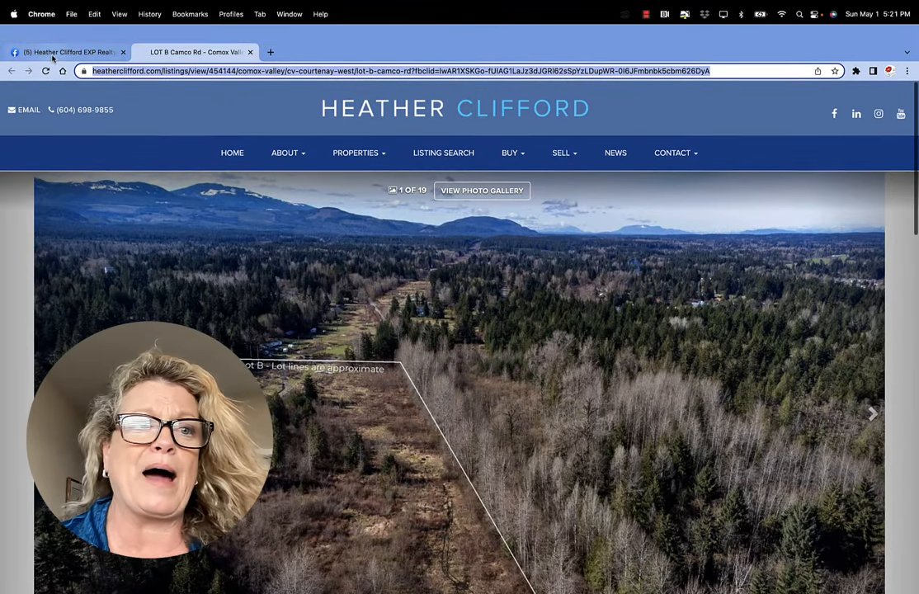
# - Back on Facebook, start a boost for the Courtenay 18.8 acre listing post
pyautogui.click(67, 37)
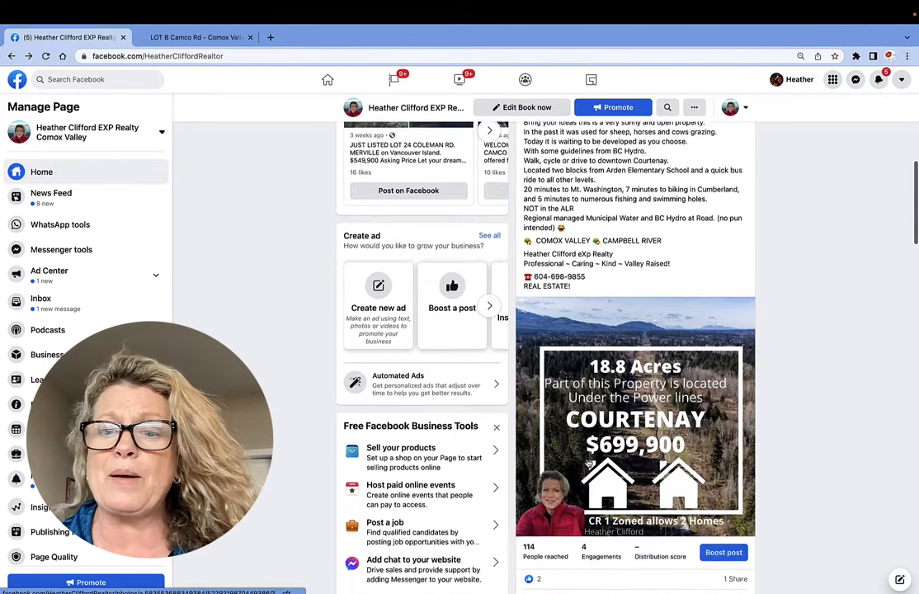
pyautogui.scroll(-3)
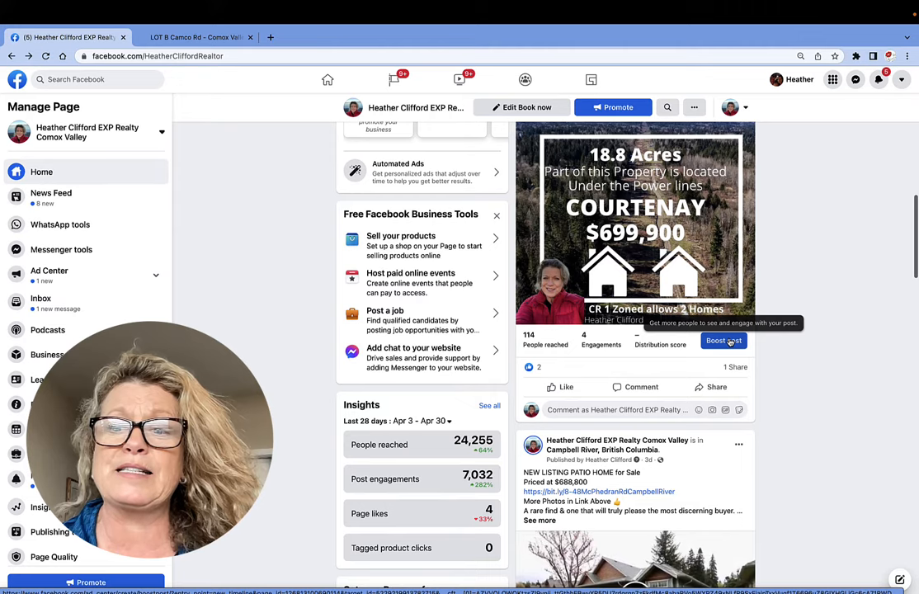
pyautogui.click(723, 340)
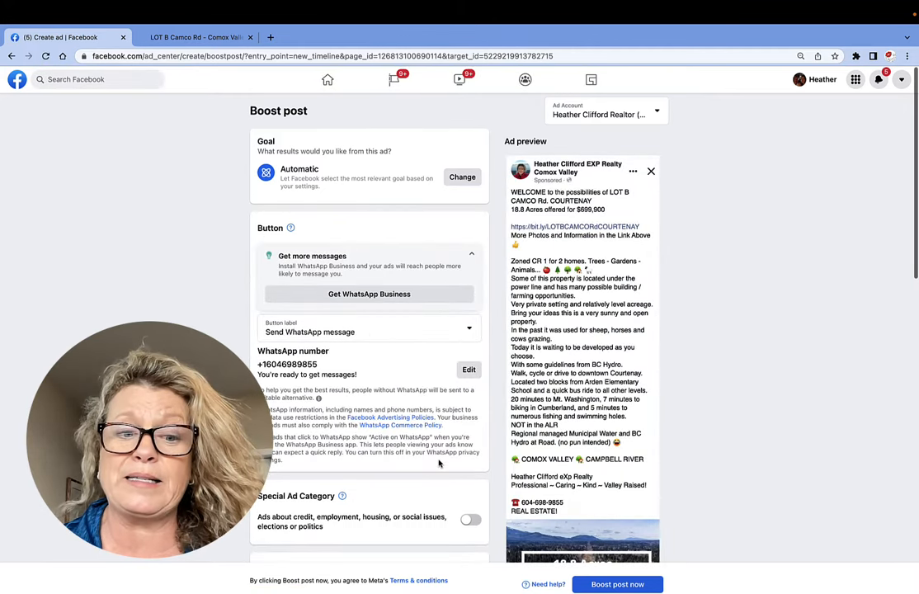
pyautogui.scroll(-3)
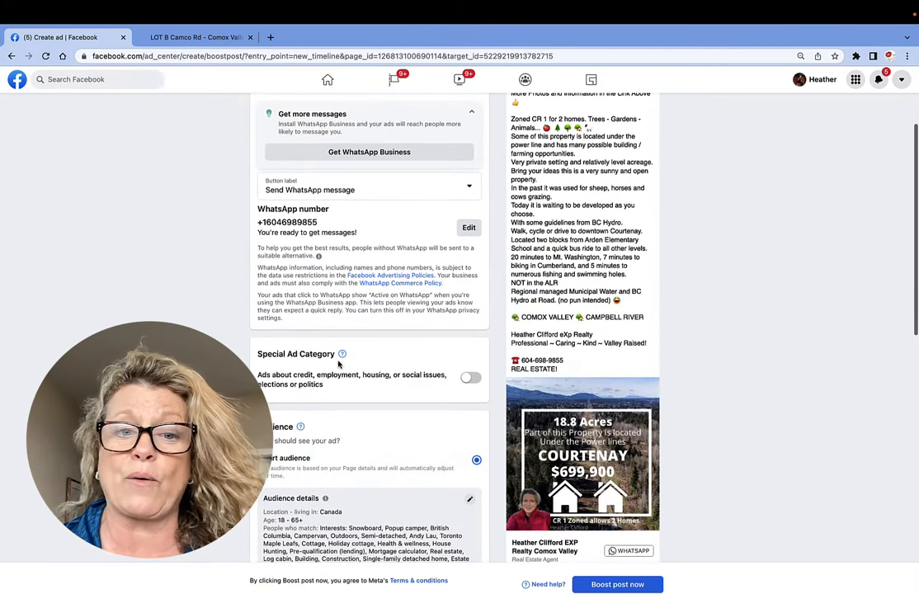
# - Switch on Special Ad Category and choose Housing as the category
pyautogui.click(470, 378)
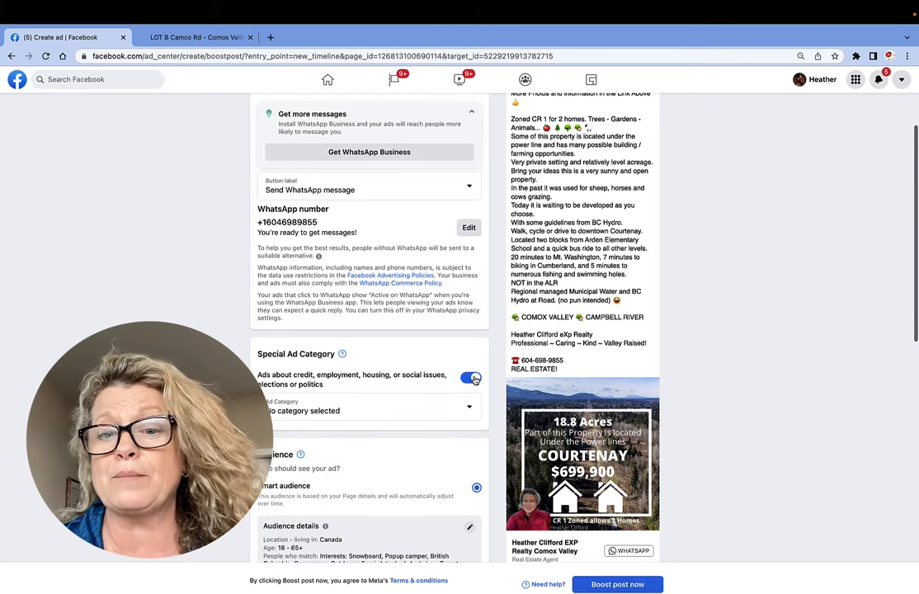
pyautogui.click(469, 409)
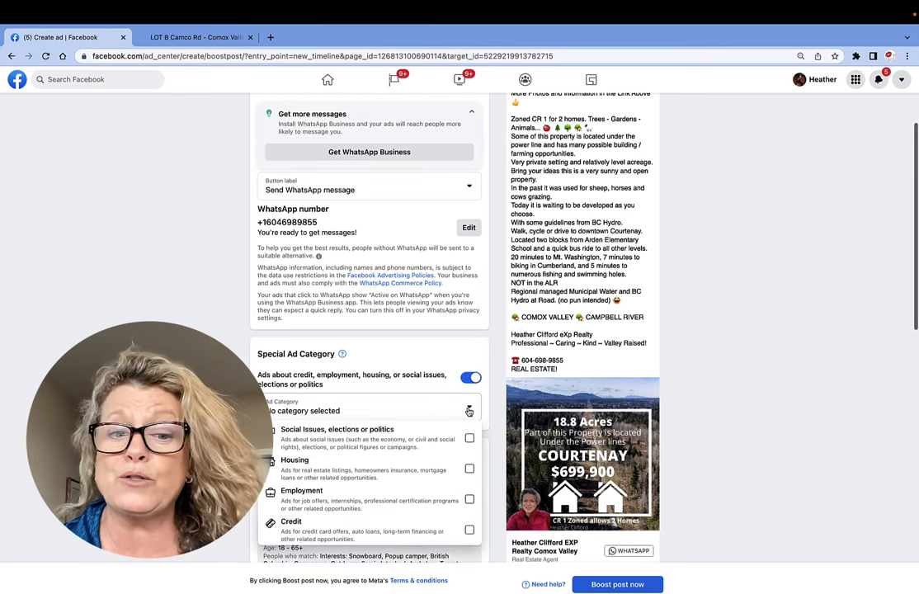
pyautogui.click(469, 470)
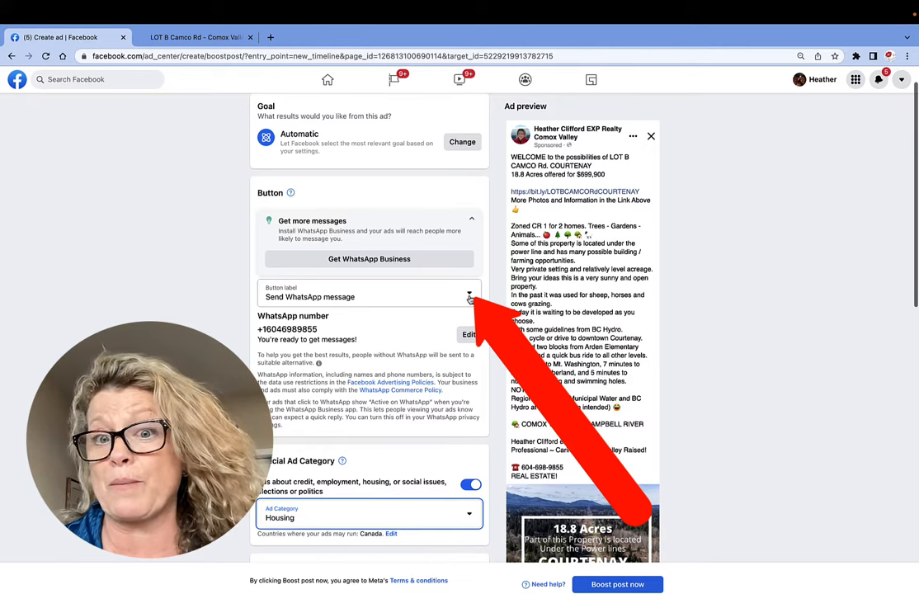
# - Set the boost's button label to Learn more
pyautogui.click(468, 294)
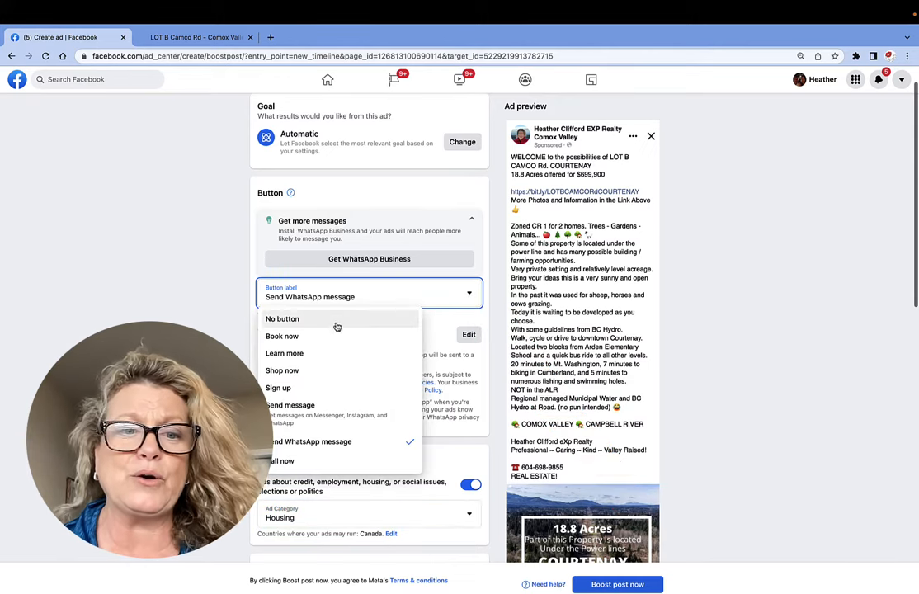
pyautogui.moveTo(307, 353)
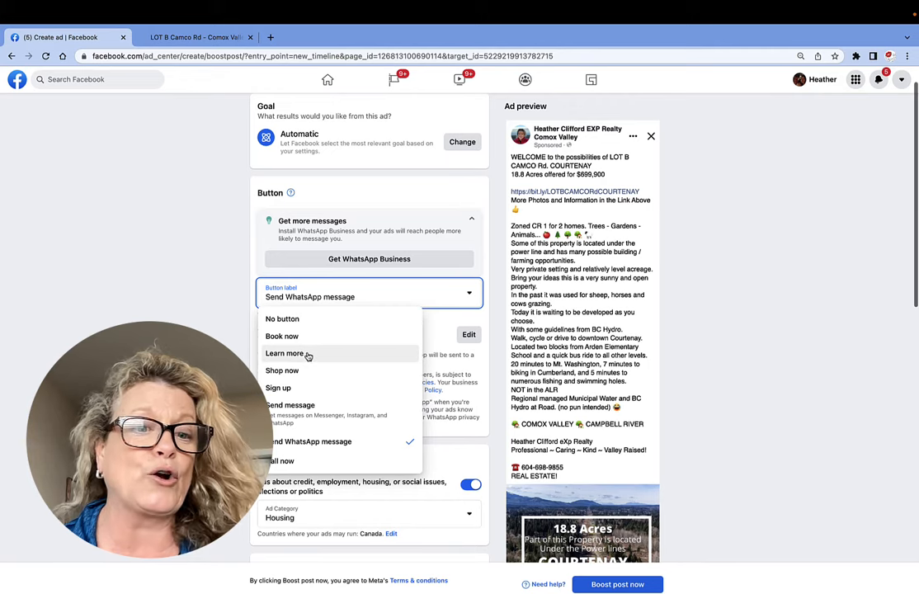
pyautogui.click(286, 353)
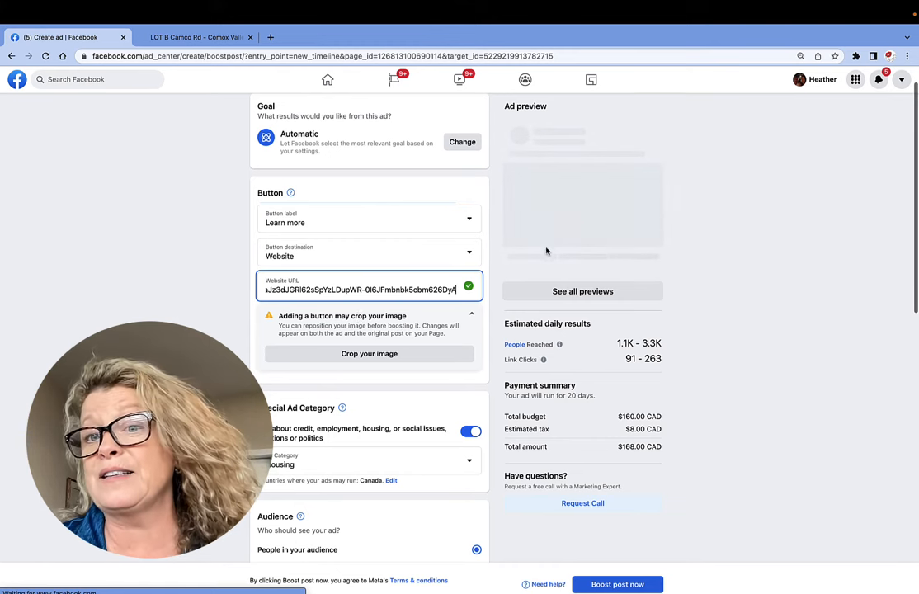
pyautogui.scroll(-3)
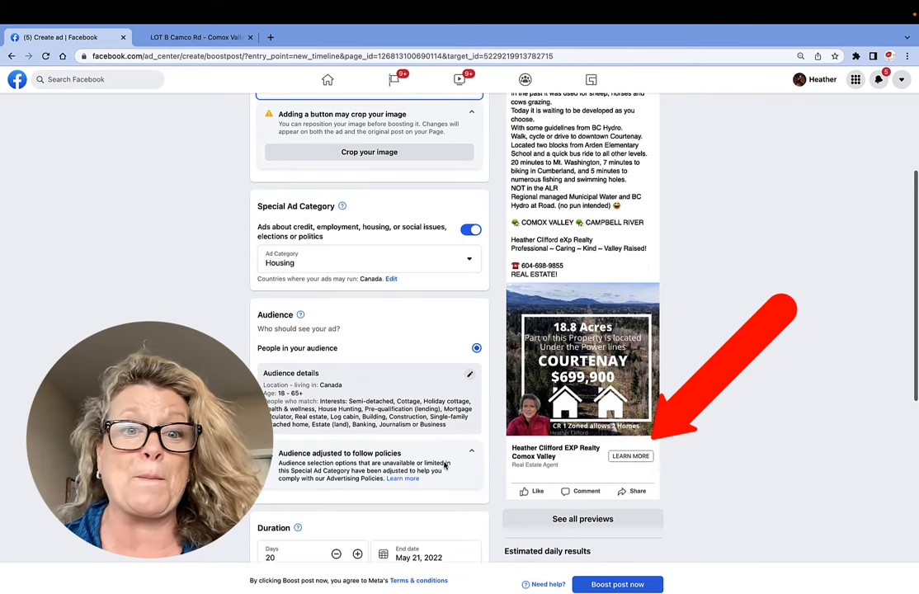
pyautogui.scroll(-3)
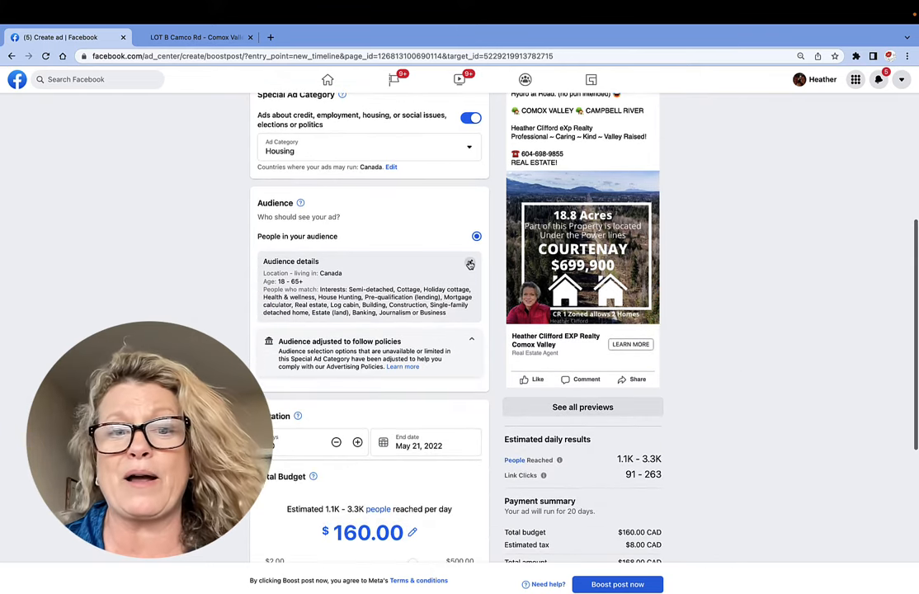
# - Edit the audience toward British Columbia, then leave detailed targeting and confirm out of the editor
pyautogui.click(470, 265)
pyautogui.write('british columbia')
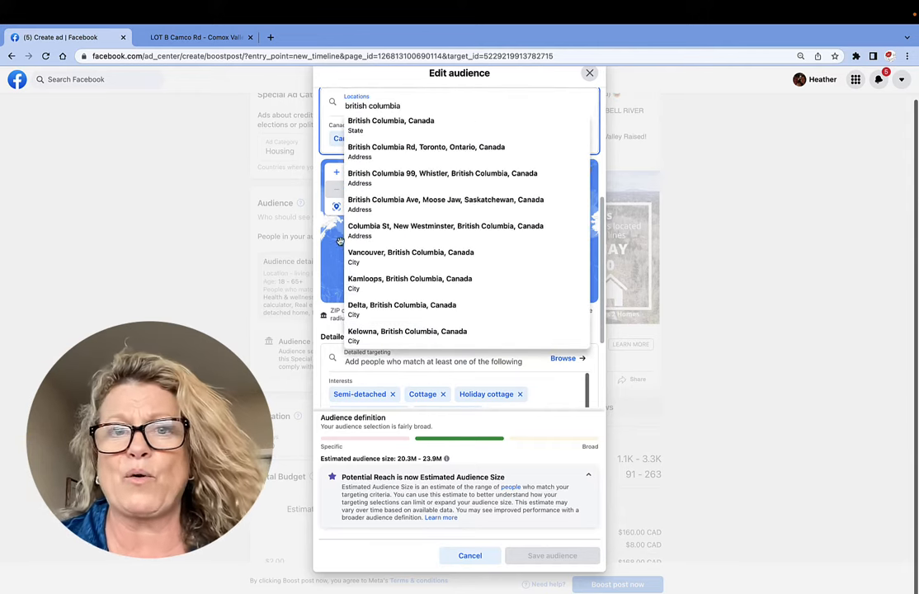
pyautogui.click(389, 120)
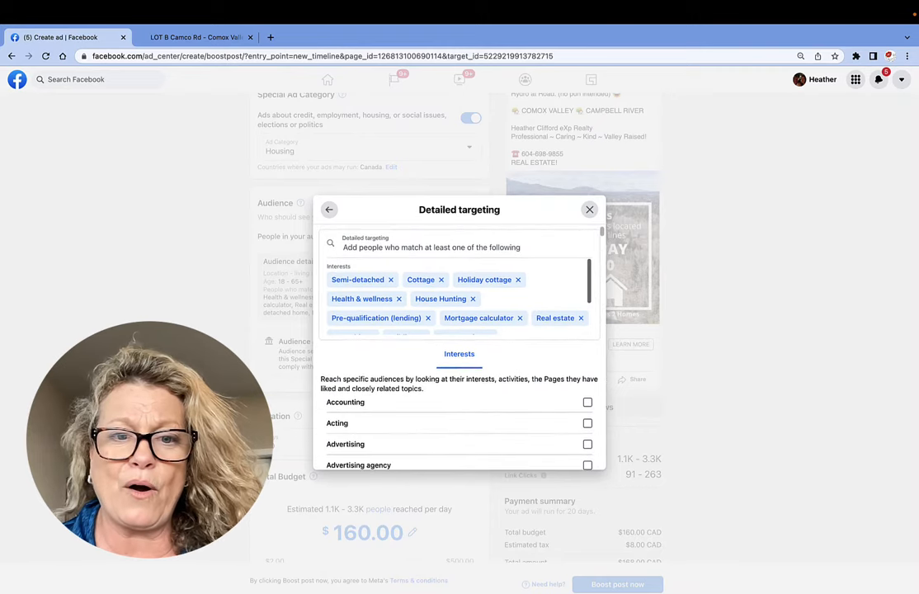
pyautogui.scroll(-3)
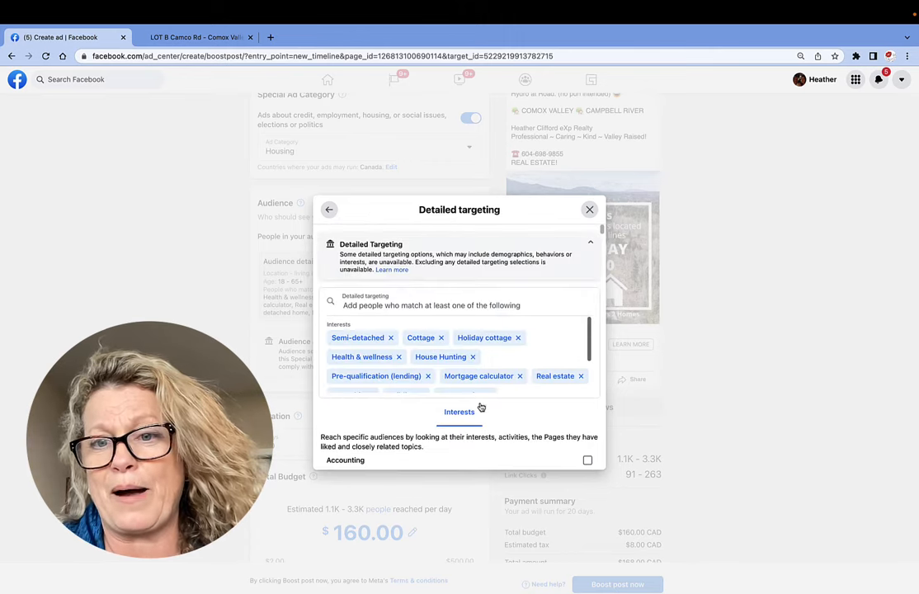
pyautogui.click(589, 208)
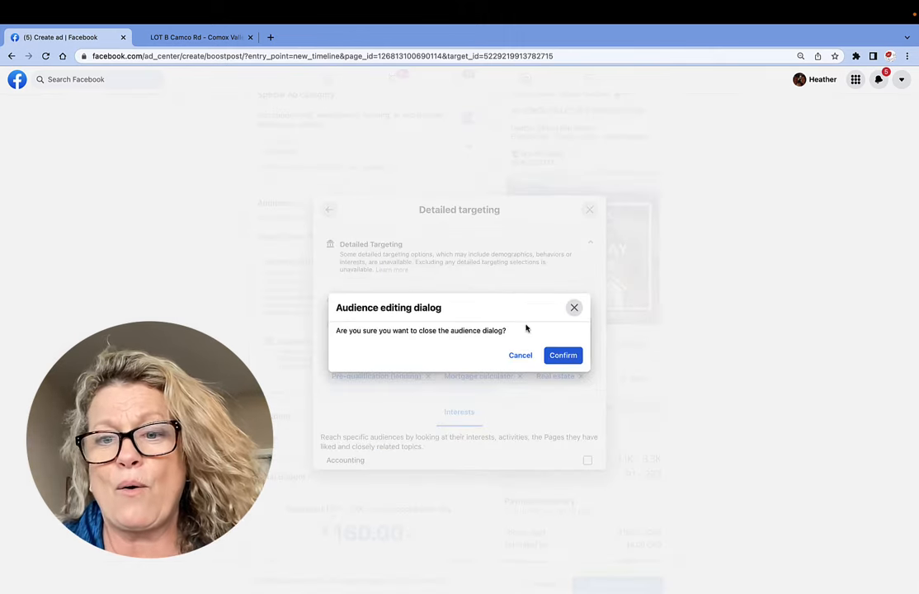
pyautogui.click(563, 355)
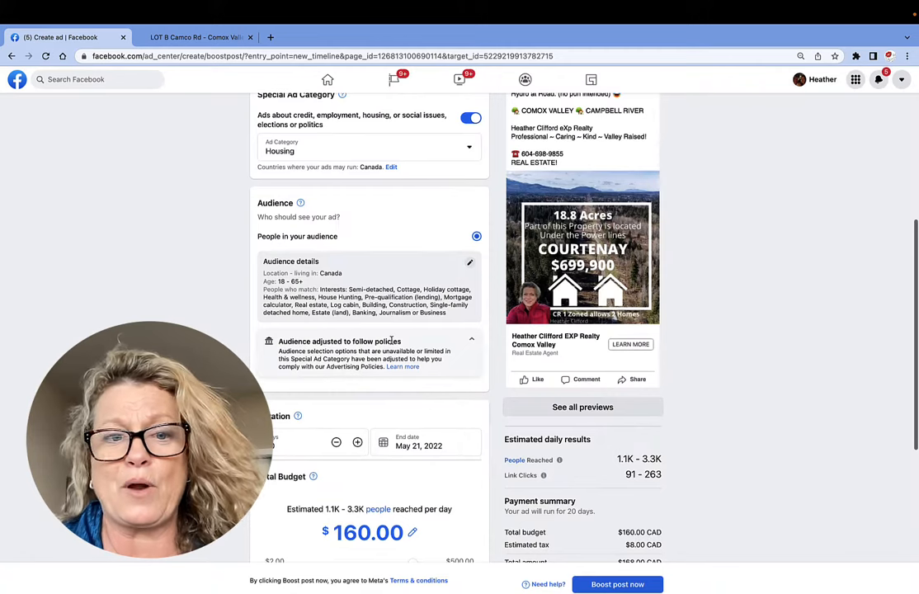
# - Reopen the audience and set its location to British Columbia
pyautogui.click(471, 262)
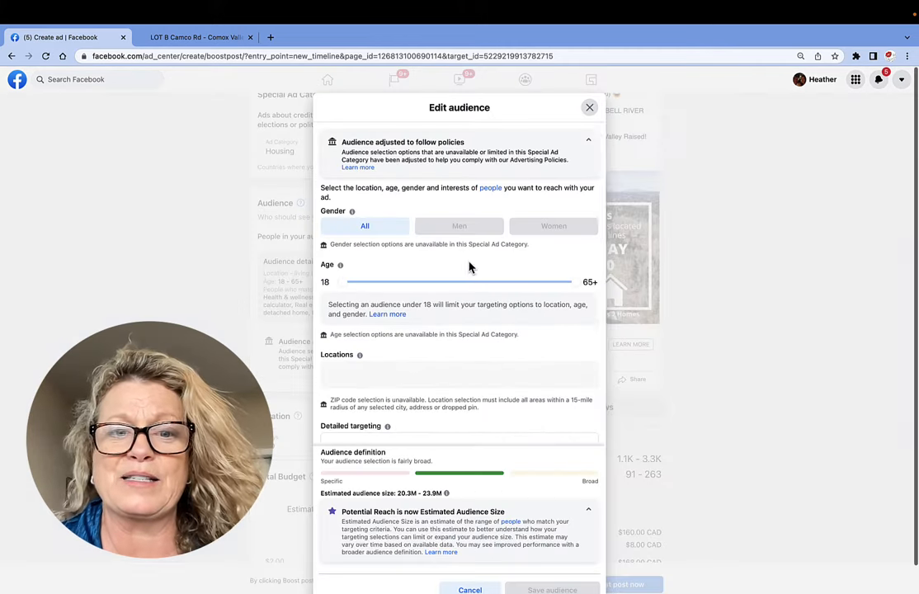
pyautogui.scroll(-3)
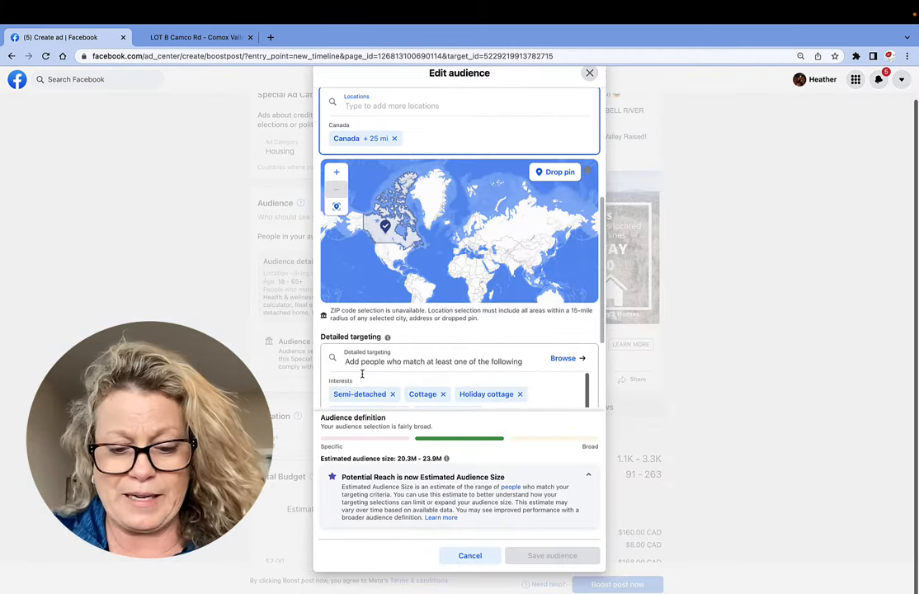
pyautogui.write('british')
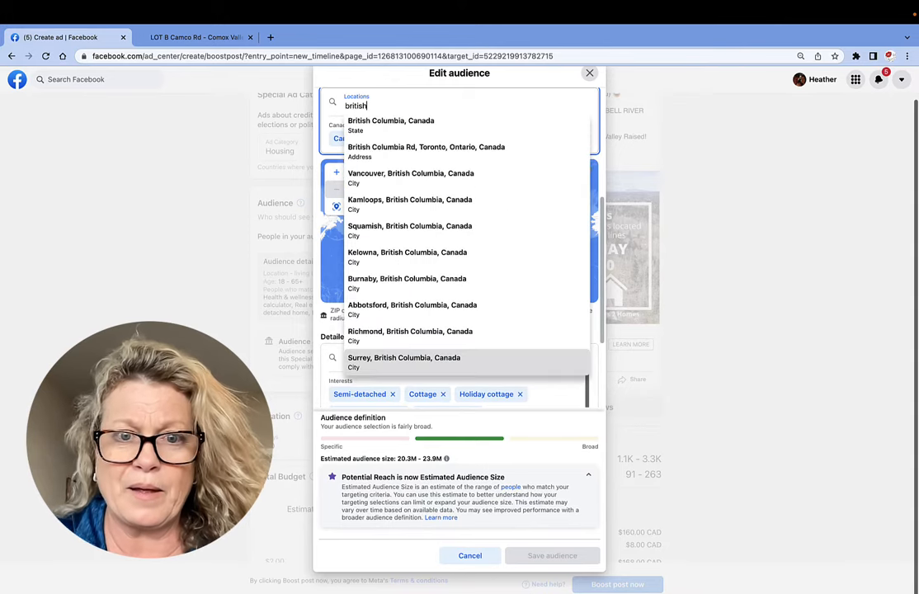
pyautogui.click(389, 120)
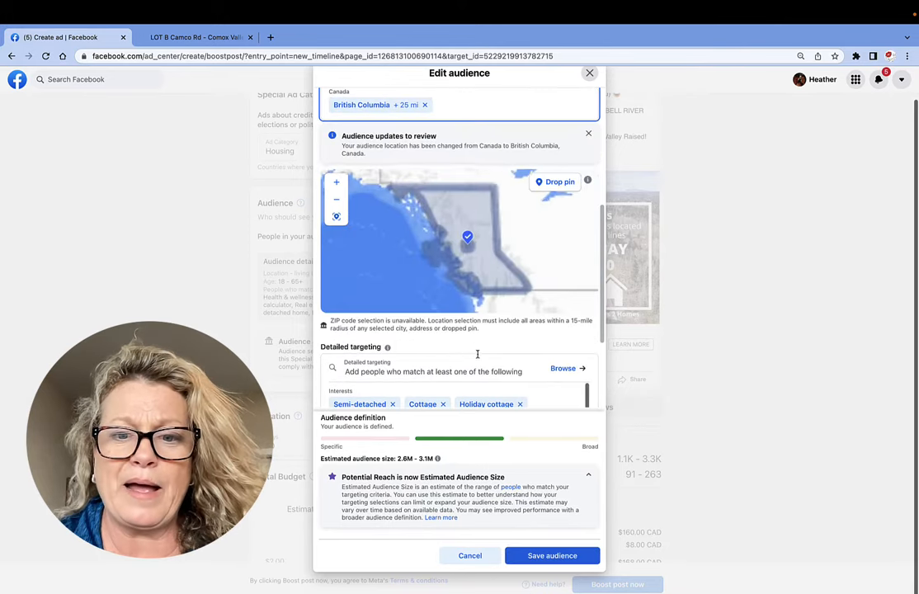
# - Add Investment to the audience interests and save the audience
pyautogui.scroll(-3)
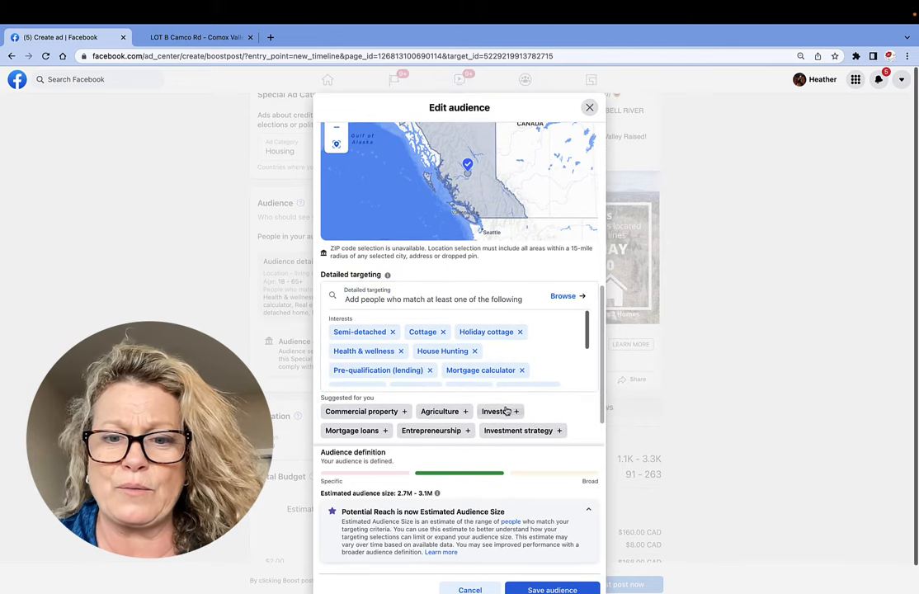
pyautogui.scroll(-3)
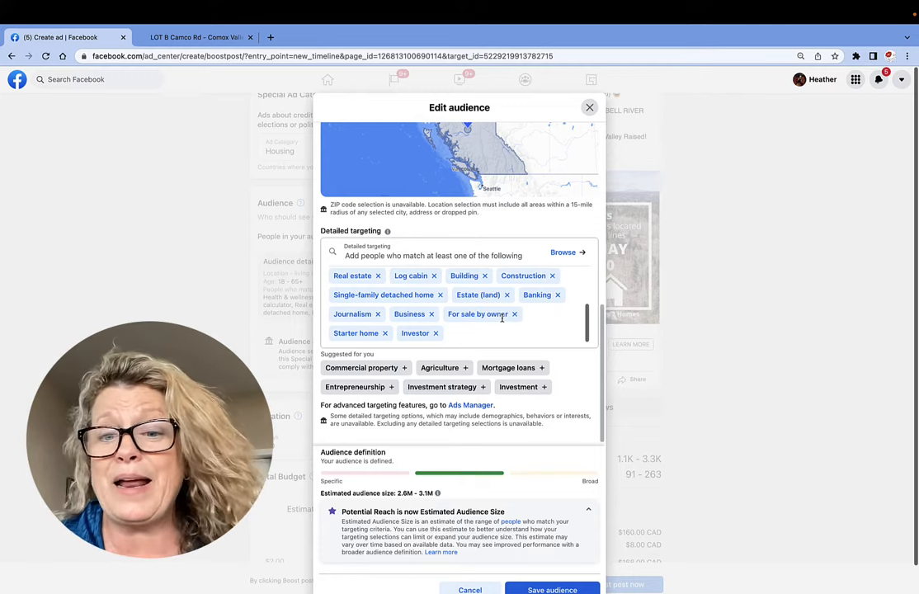
pyautogui.click(518, 386)
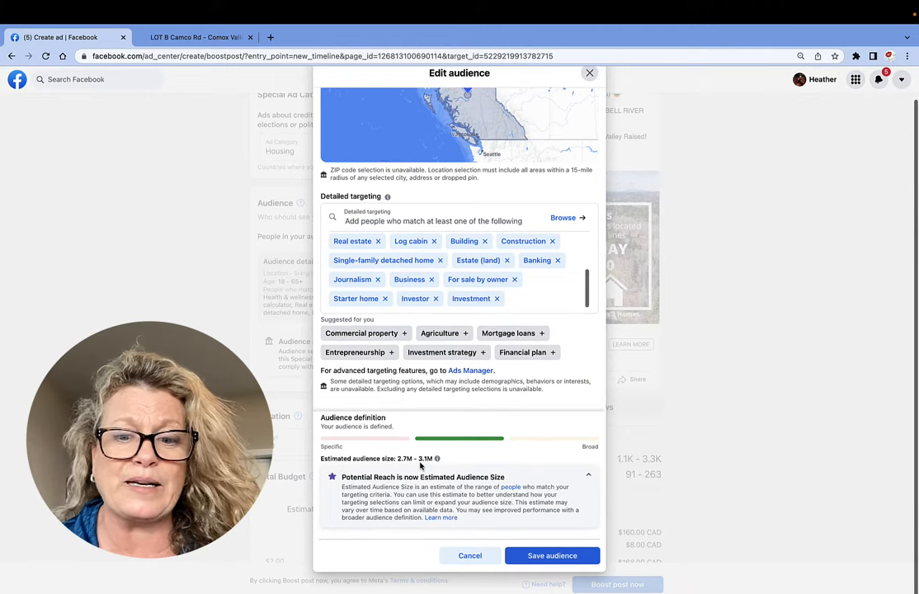
pyautogui.click(551, 555)
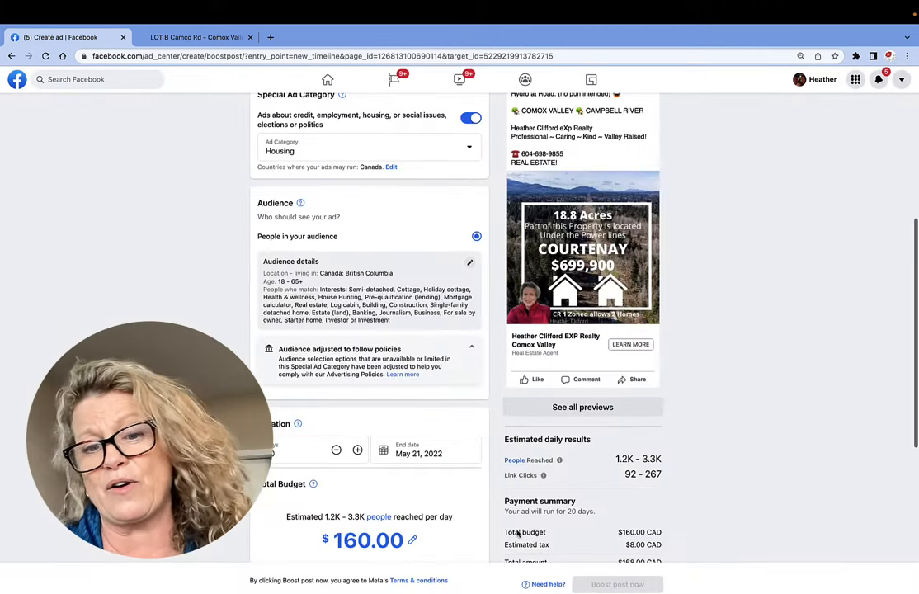
# - Slide the total budget to $30.00 for the 20-day run and review the payment summary
pyautogui.scroll(-3)
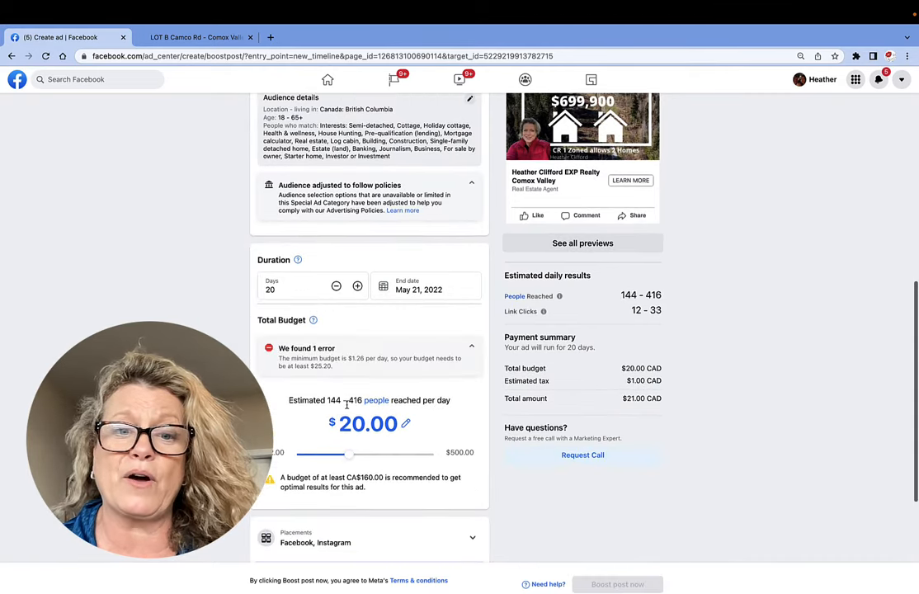
pyautogui.moveTo(322, 454); pyautogui.dragTo(360, 404)
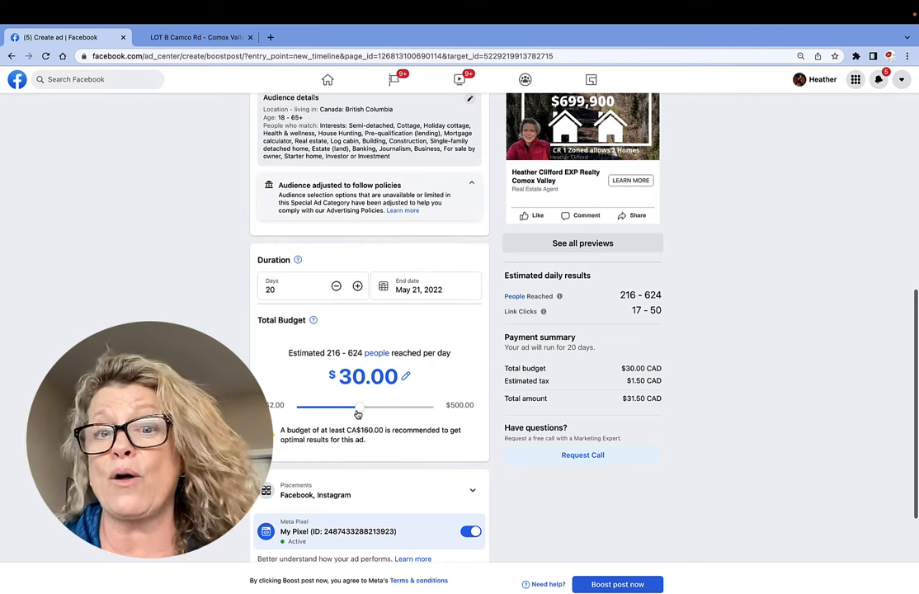
pyautogui.scroll(3)
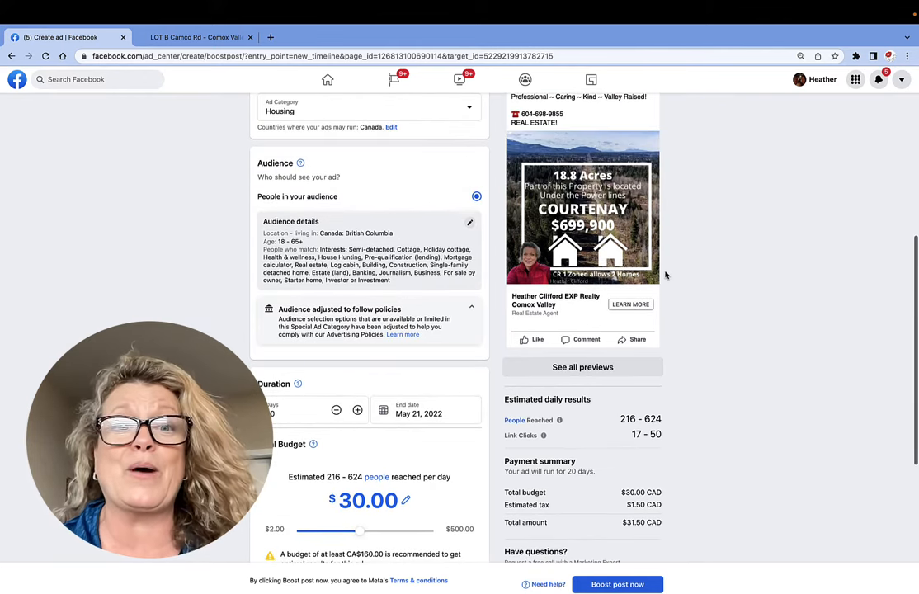
pyautogui.scroll(-3)
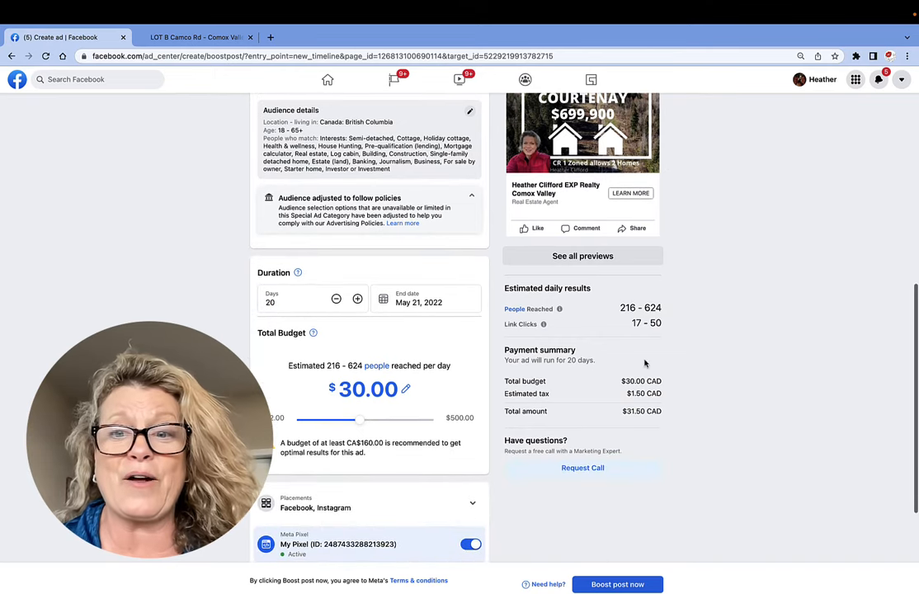
pyautogui.moveTo(685, 445)
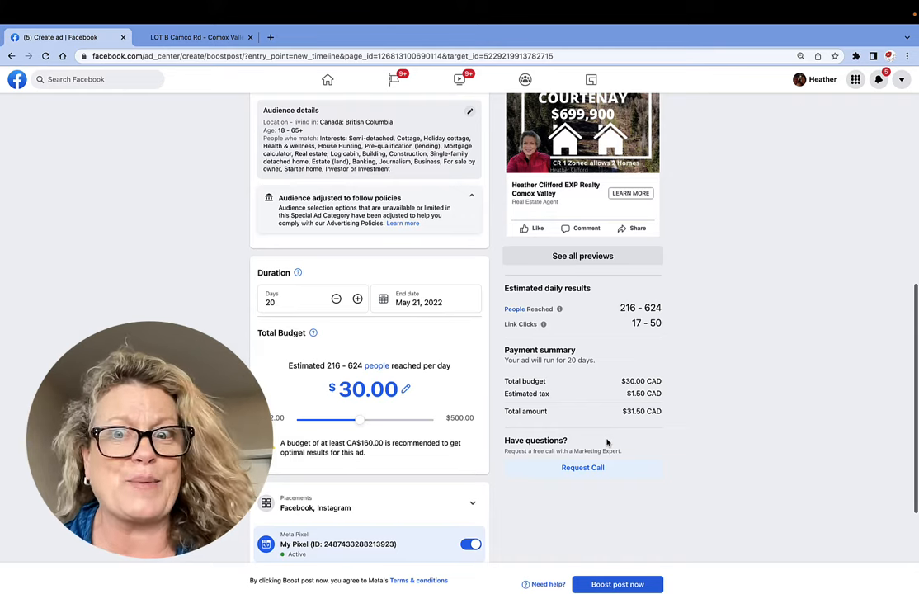
pyautogui.scroll(-3)
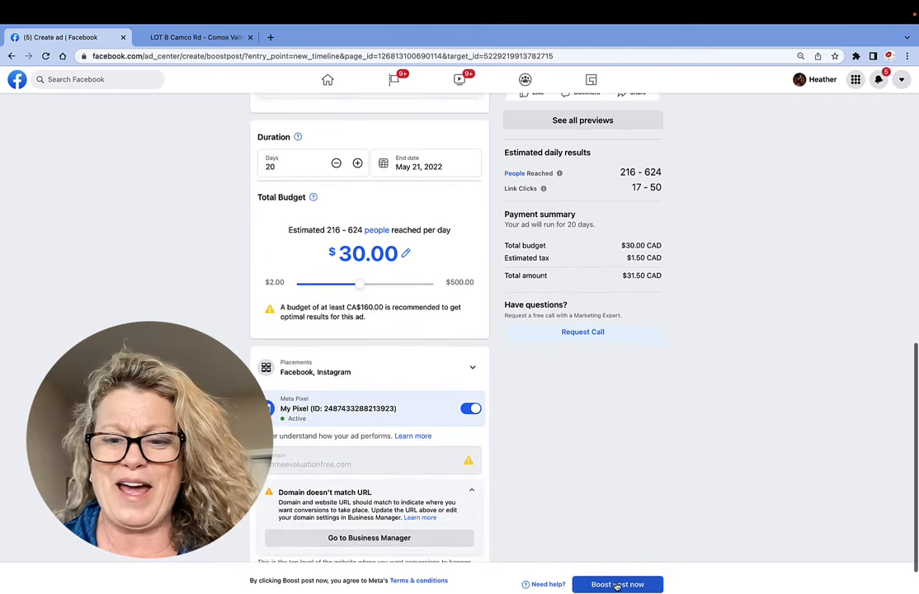
# - Submit the boost for review and continue to Ad Center
pyautogui.click(618, 584)
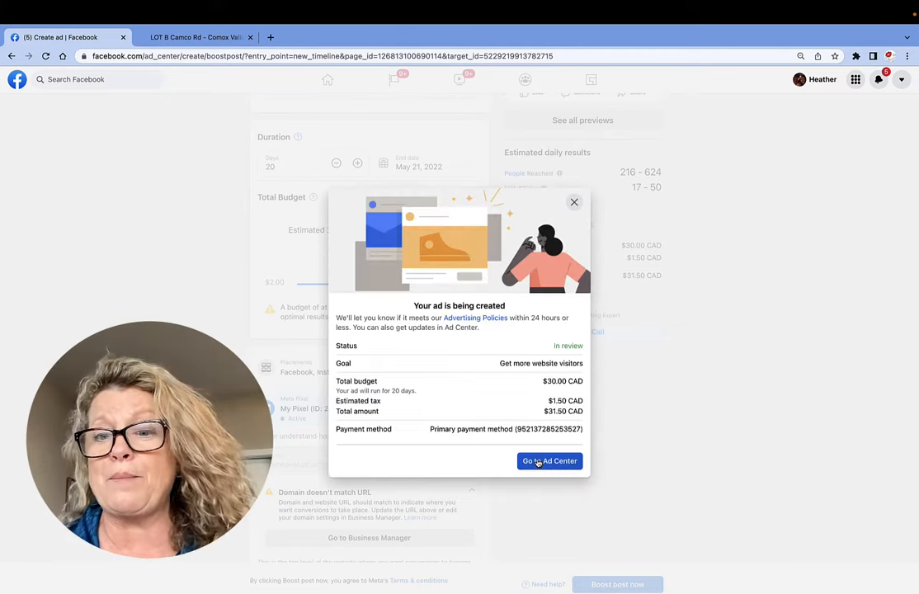
pyautogui.moveTo(574, 201)
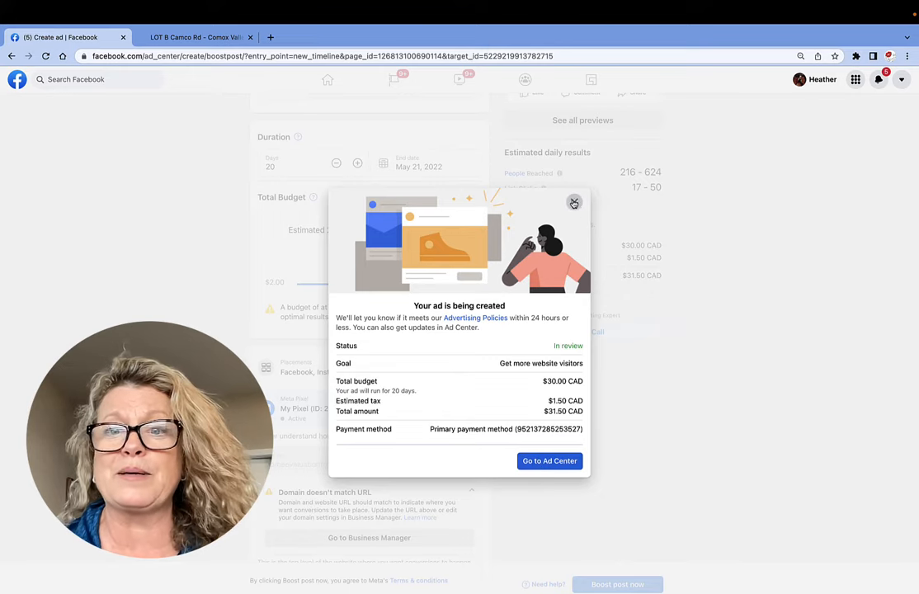
pyautogui.click(549, 461)
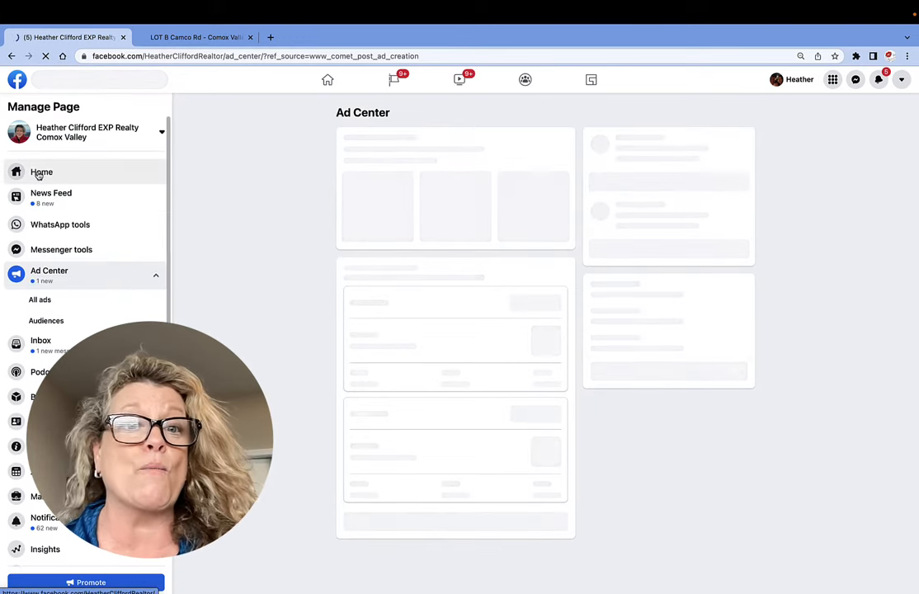
# - Return to the Page's home feed showing the Courtenay post's boost in review
pyautogui.click(41, 171)
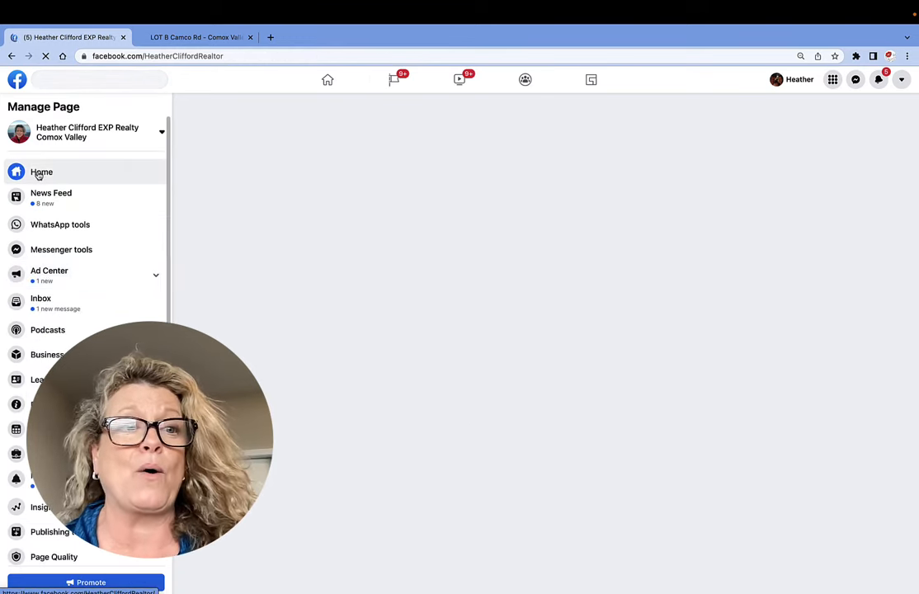
pyautogui.click(42, 172)
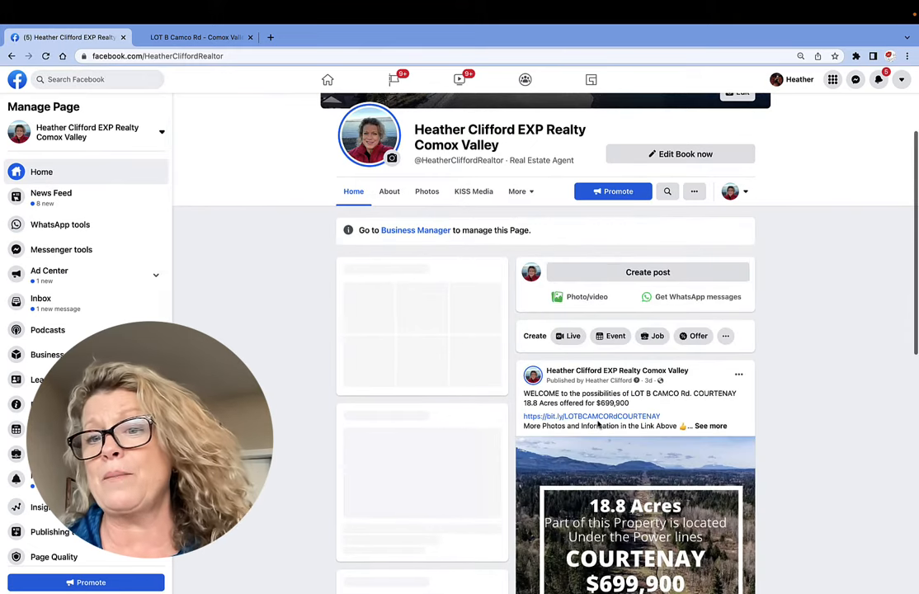
pyautogui.scroll(-3)
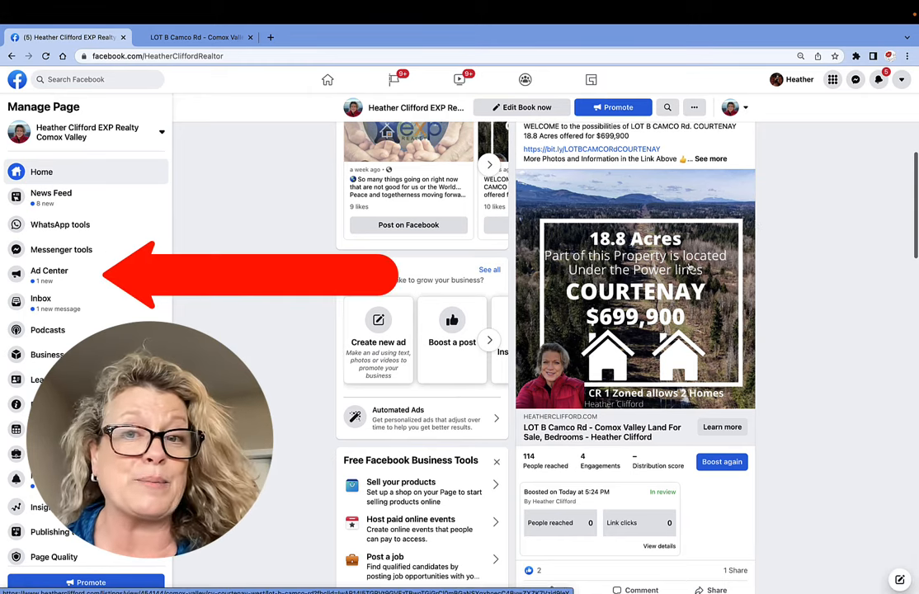
# - In Ad Center, view results for the LOT B Camox listing ad
pyautogui.click(50, 271)
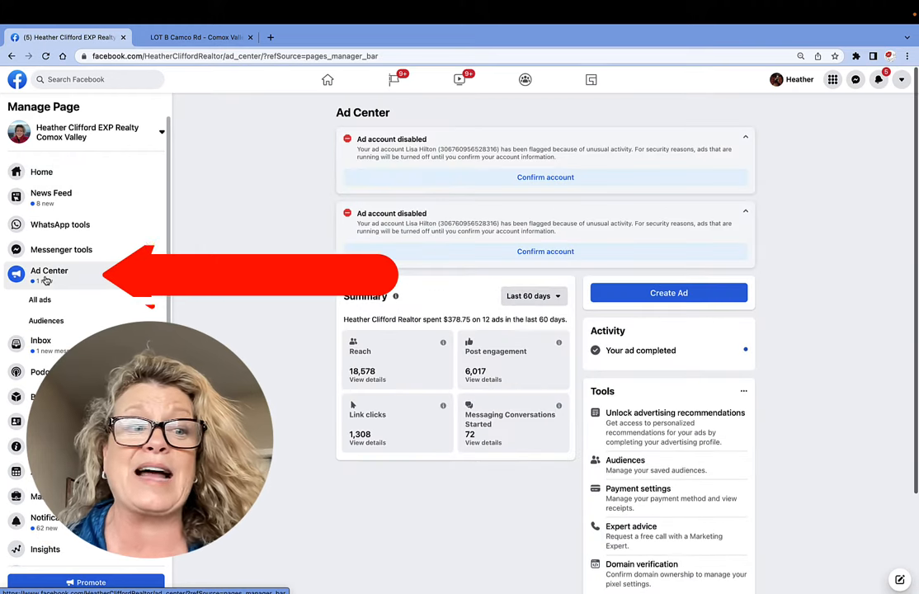
pyautogui.scroll(-3)
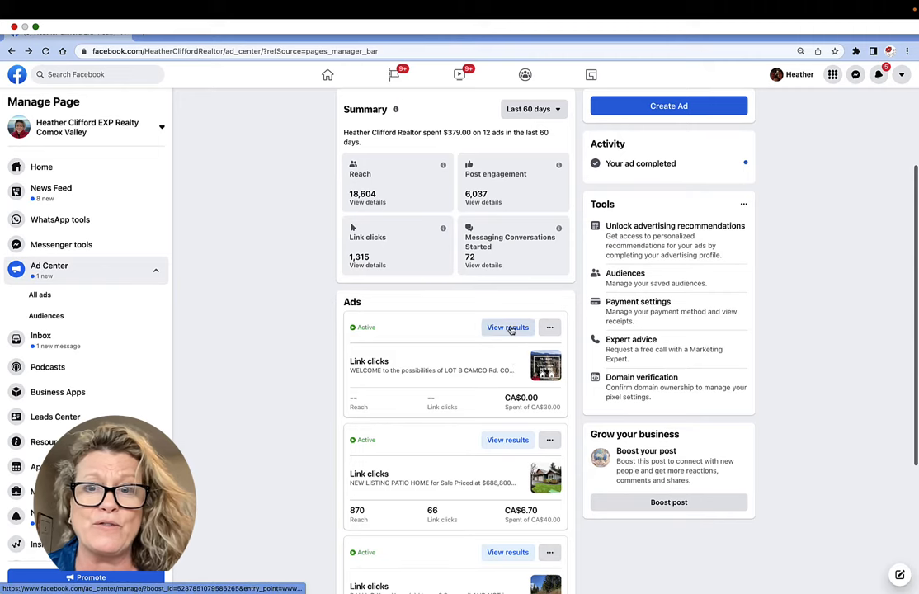
pyautogui.click(509, 327)
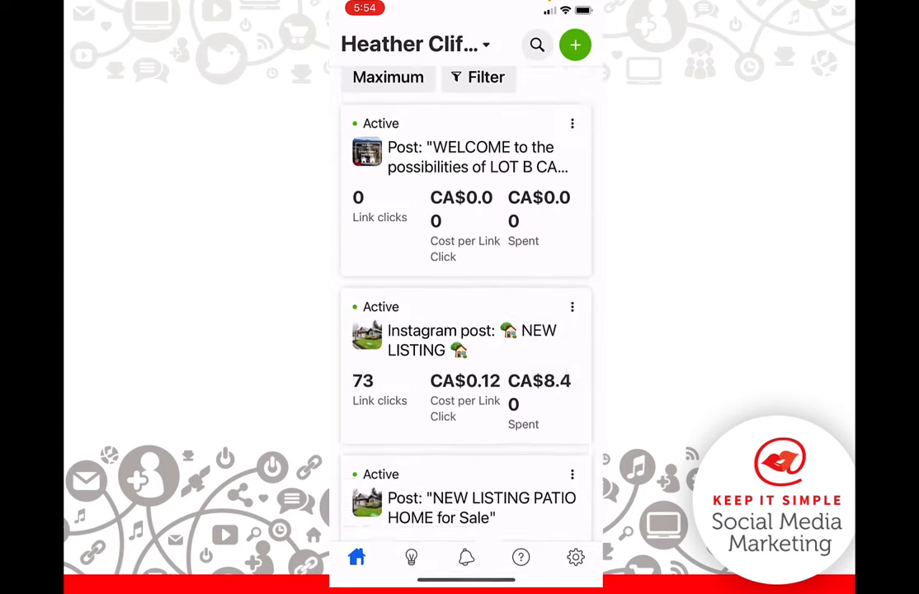
# - Scroll the Campaigns list to the active Lot B post ad
pyautogui.scroll(-3)
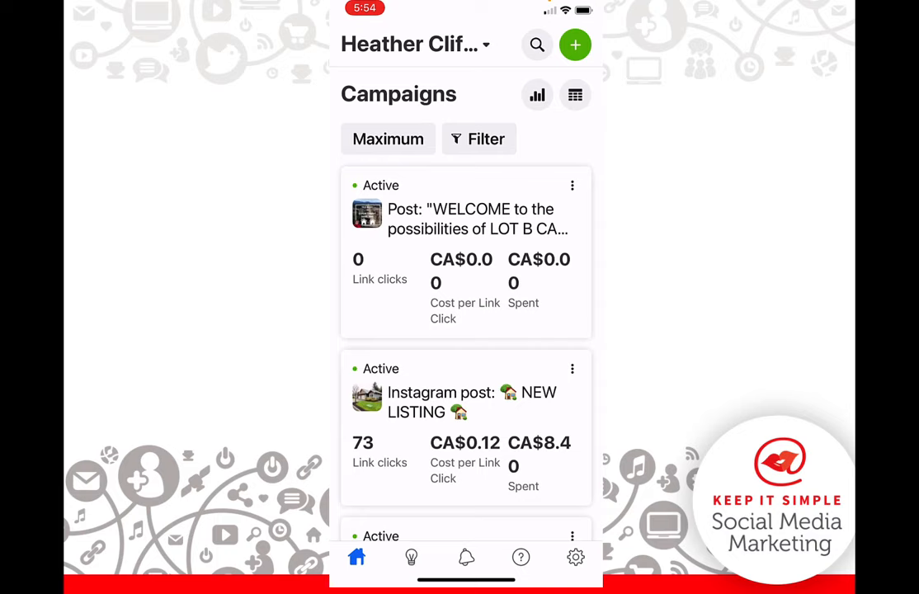
# - Switch the Lot B post campaign with its $30 lifetime budget to Off
pyautogui.click(465, 250)
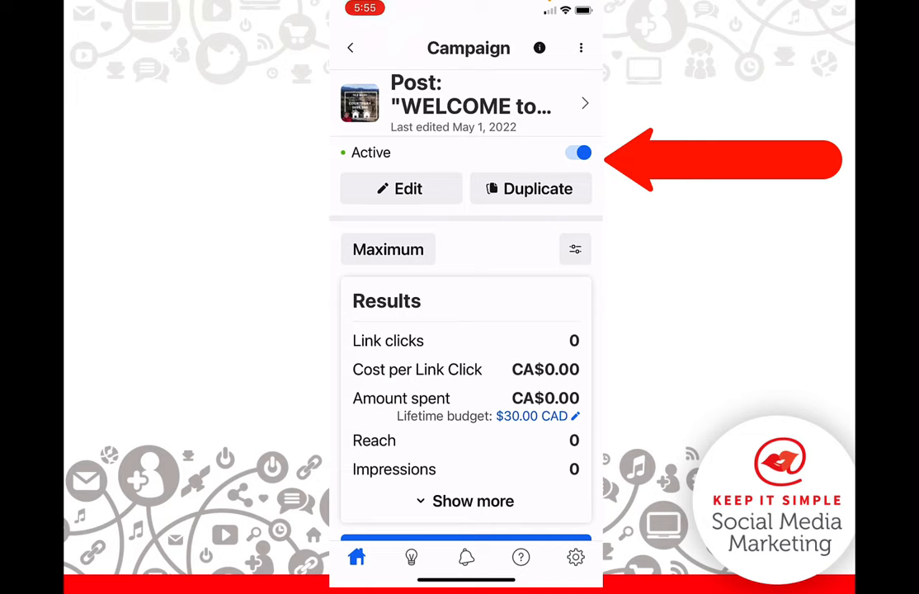
pyautogui.click(577, 152)
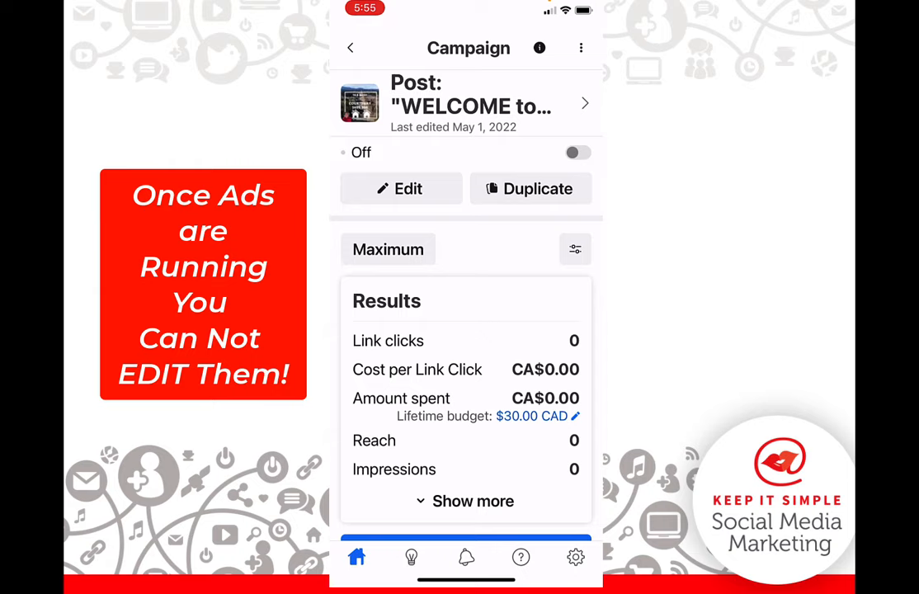
pyautogui.click(577, 151)
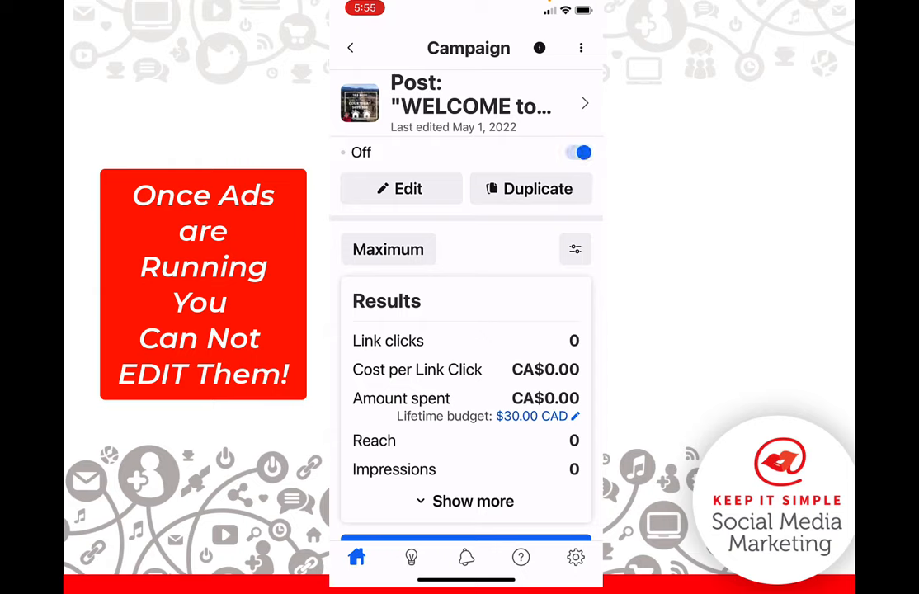